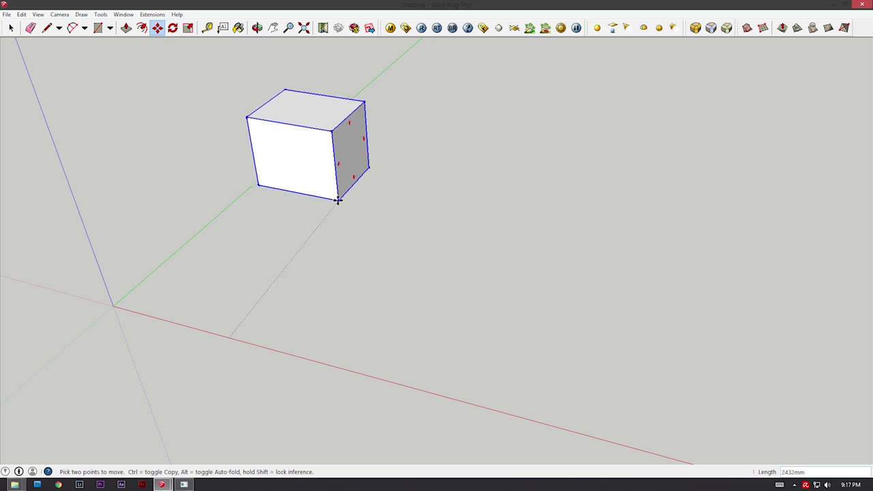
Slide the white cube along the green axis in several moves until it rests next to the axes origin.
drag(338, 200, 311, 183)
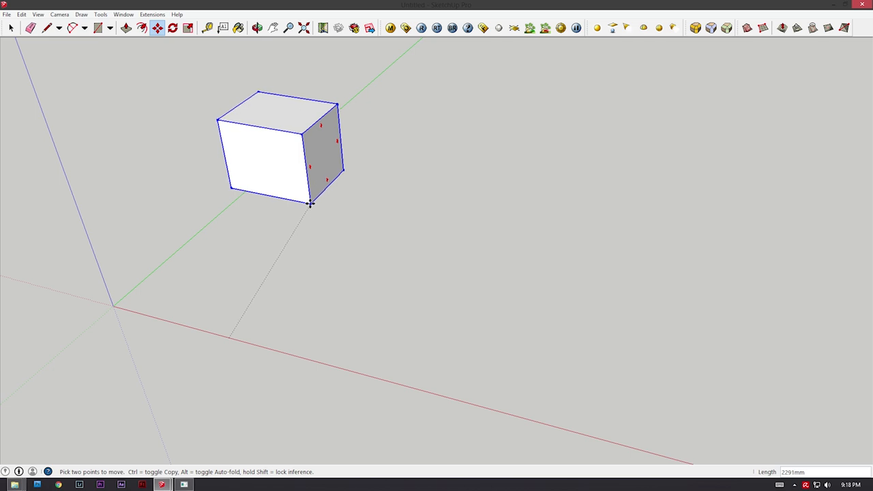
drag(311, 203, 307, 194)
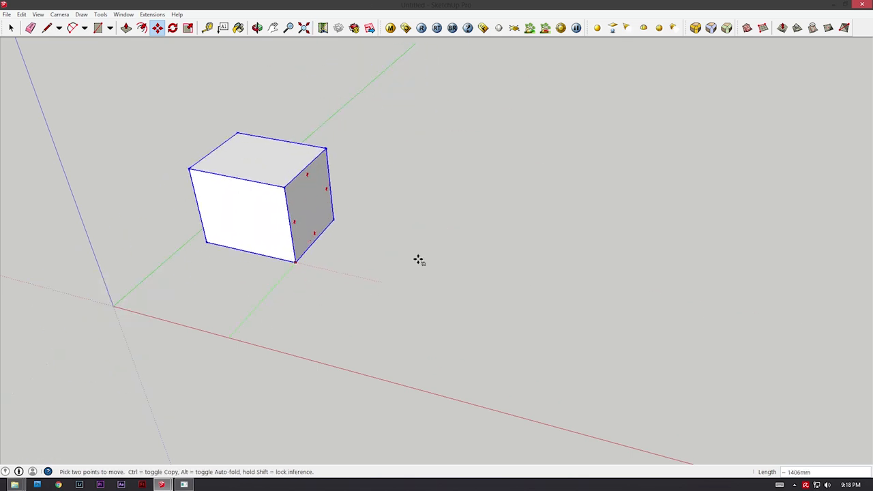
drag(295, 262, 322, 240)
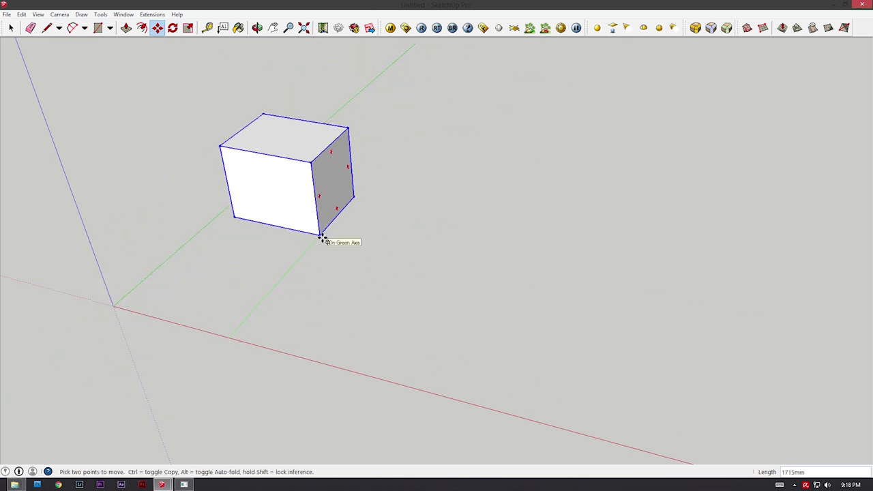
drag(324, 239, 260, 334)
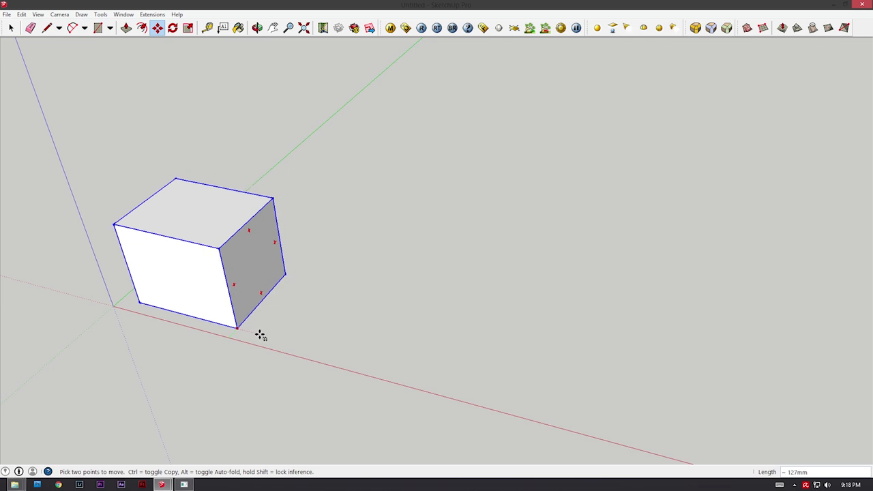